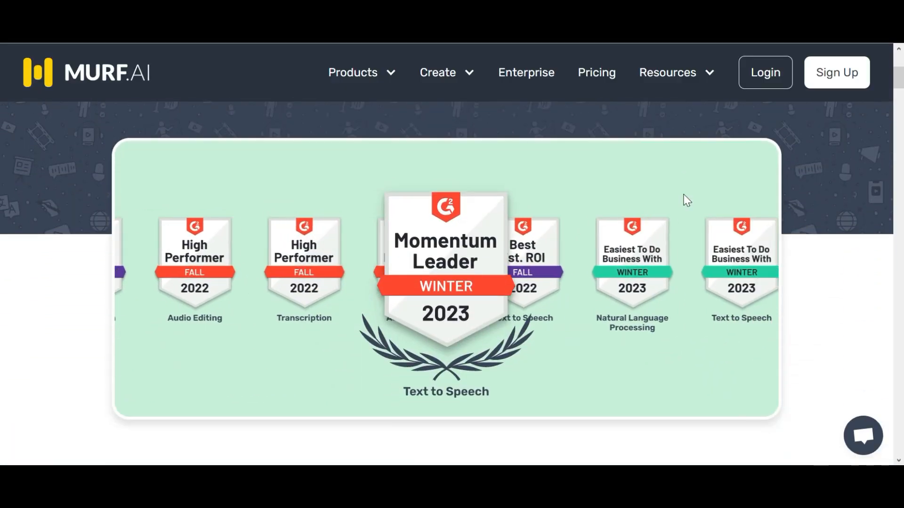
Scroll the Murf.ai homepage from the award badges past studio features to 'Check out voice overs created using Murf'
scroll(down, 3)
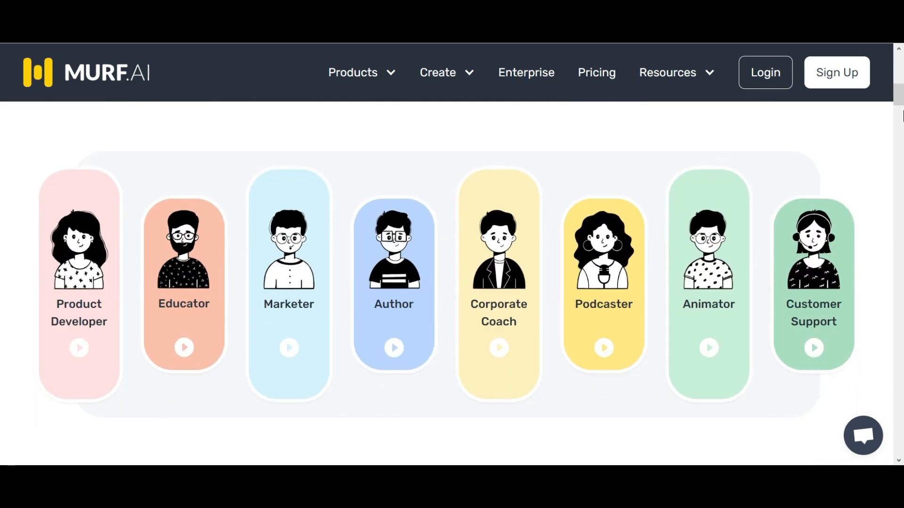
scroll(down, 3)
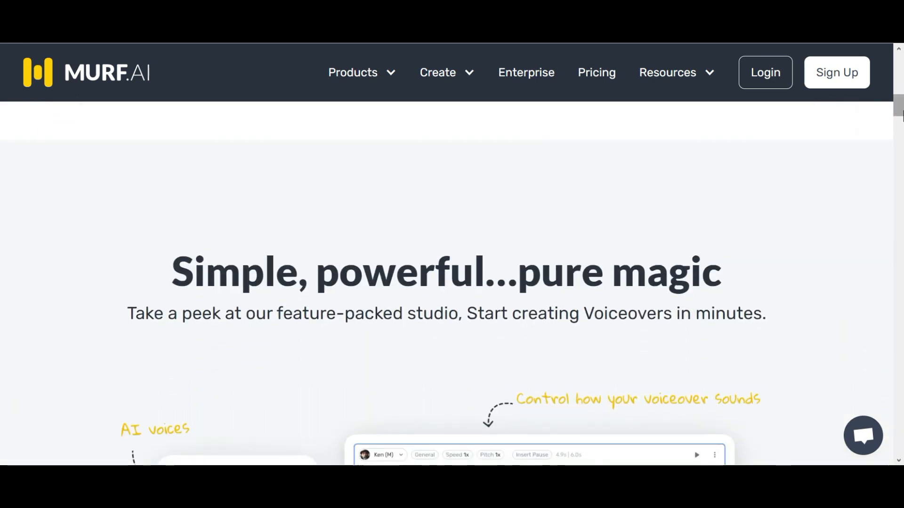
scroll(down, 3)
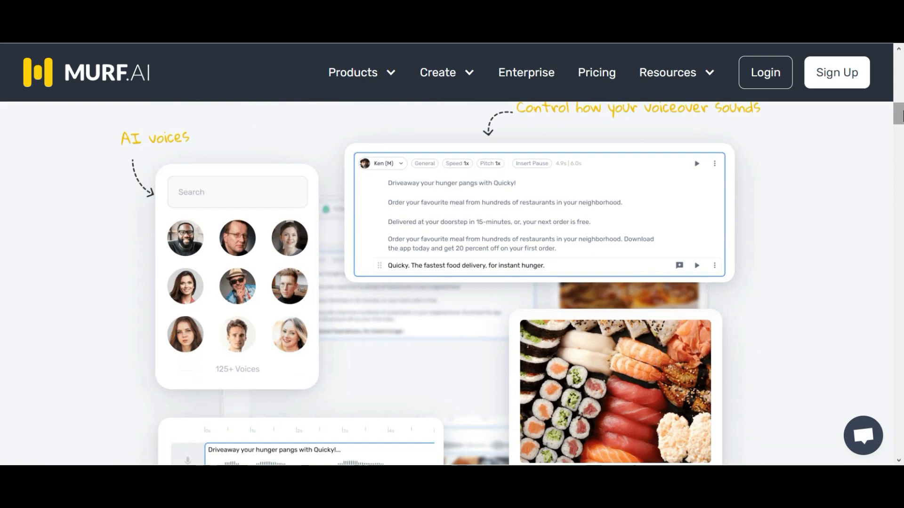
scroll(down, 3)
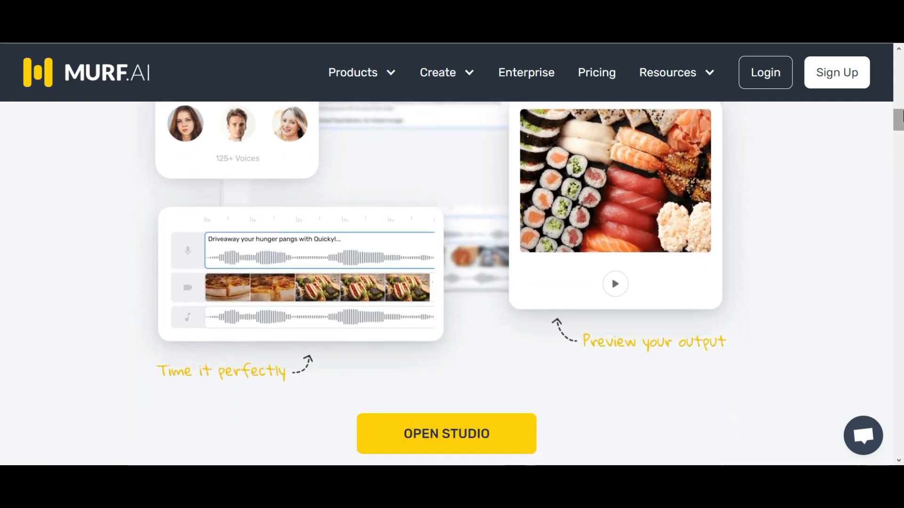
scroll(down, 3)
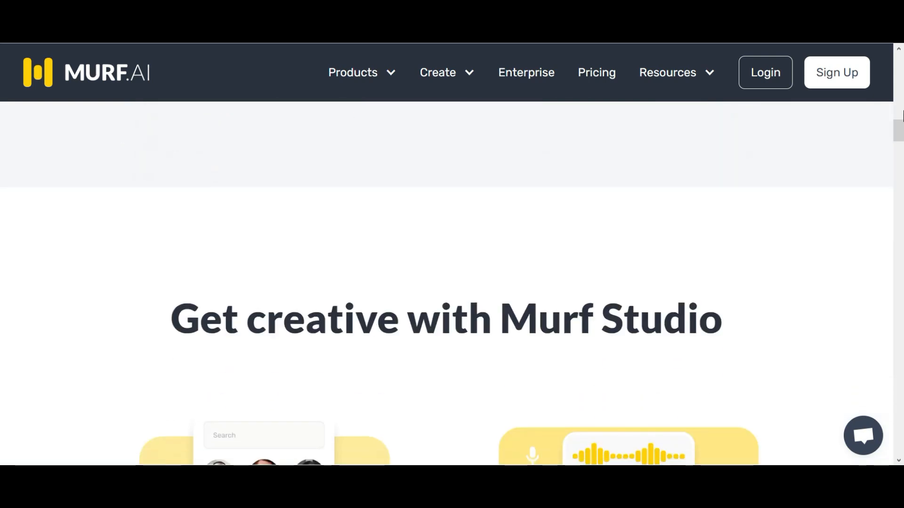
scroll(down, 3)
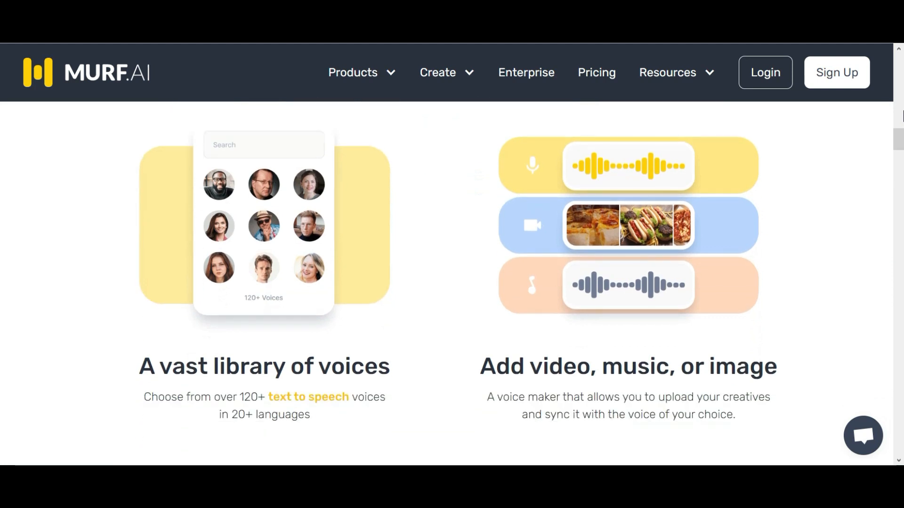
scroll(down, 3)
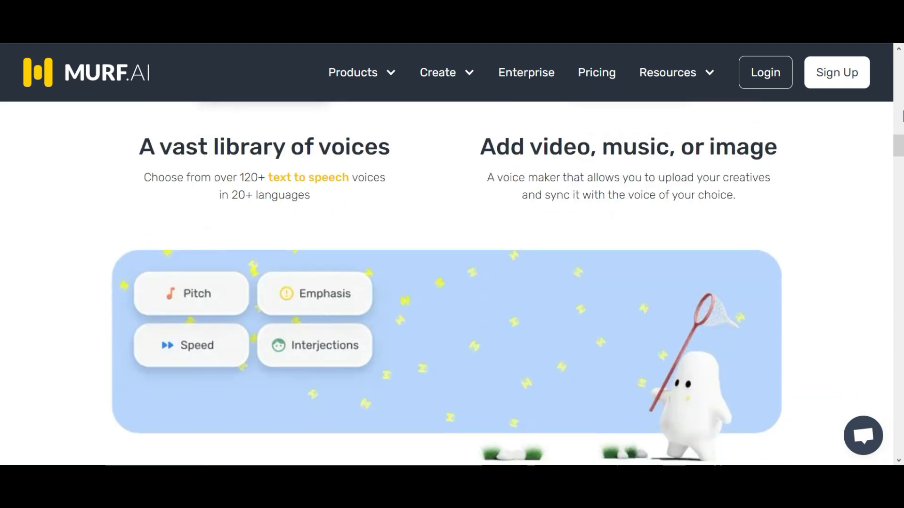
scroll(down, 3)
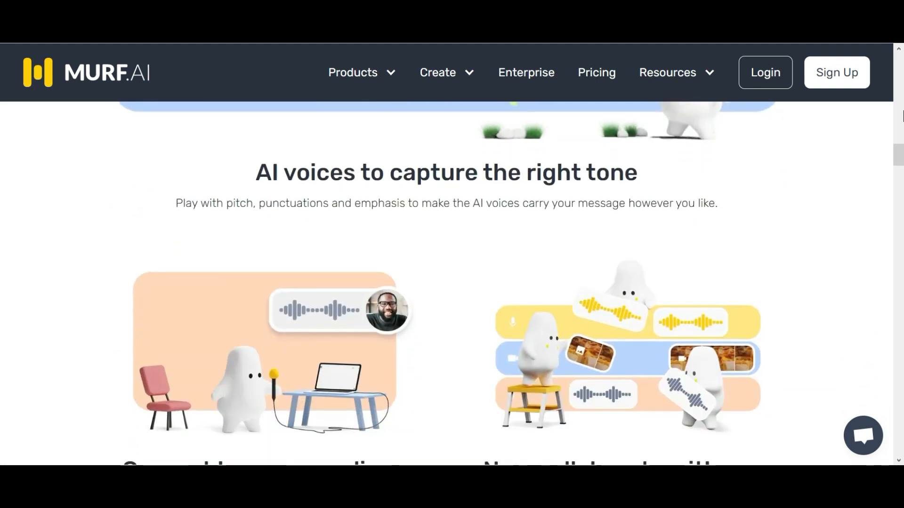
scroll(down, 3)
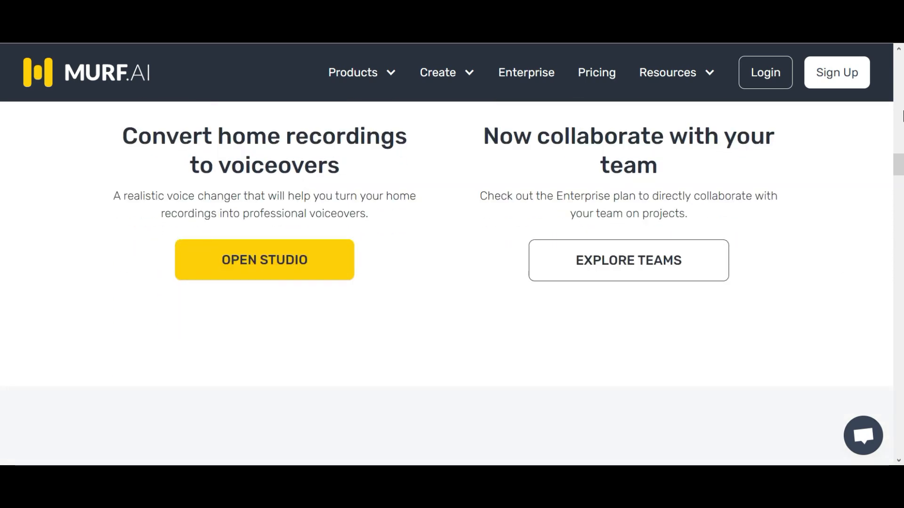
scroll(down, 3)
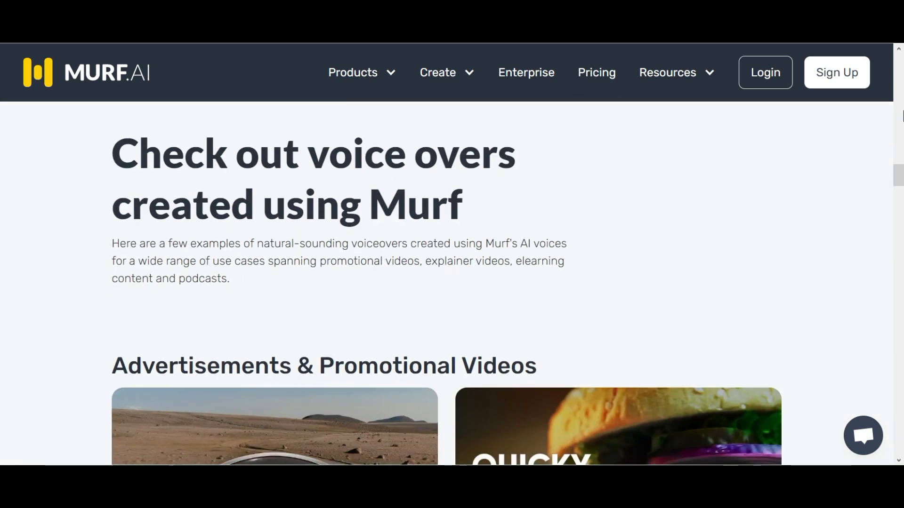
scroll(down, 3)
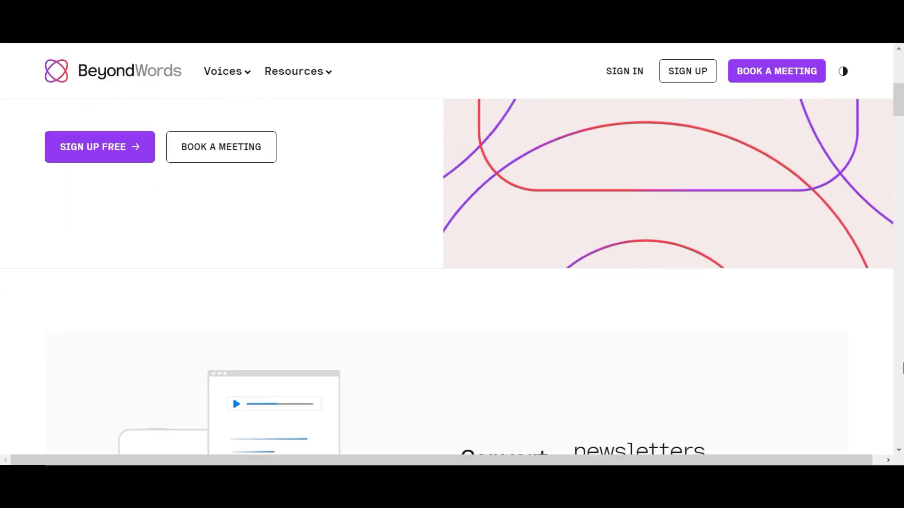
Scroll the BeyondWords homepage through its publishing workflow and AI voices, return to the top banner, then go to Play.ht
scroll(down, 3)
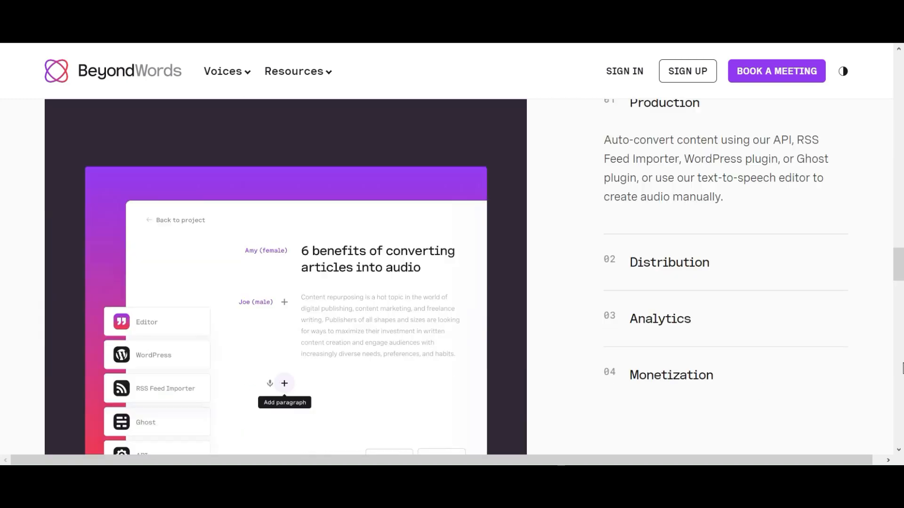
scroll(down, 3)
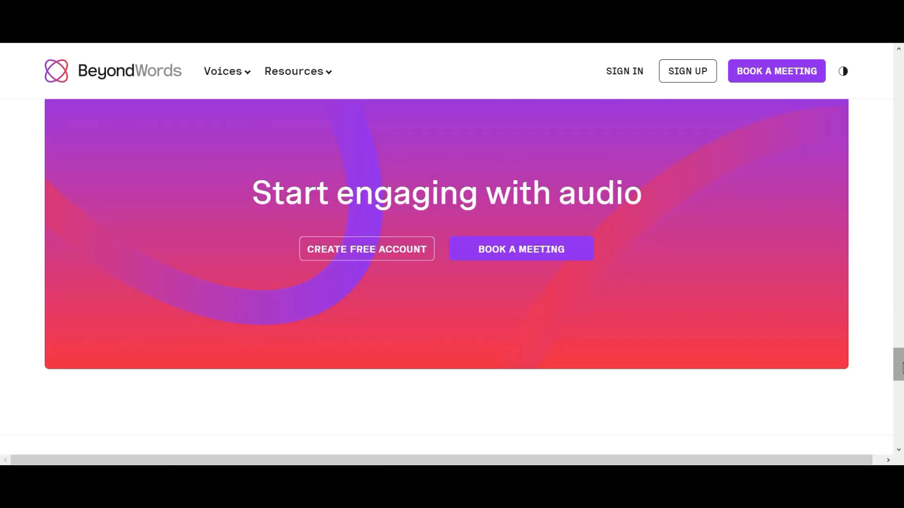
scroll(down, 3)
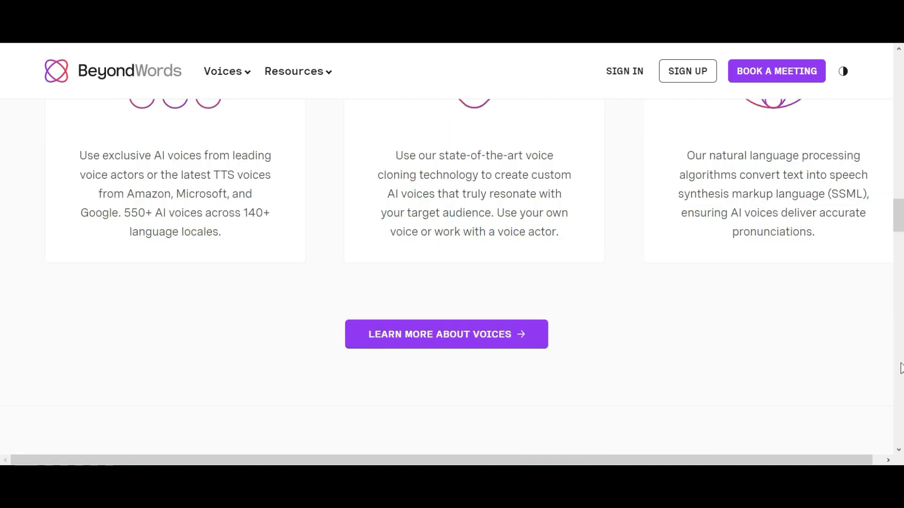
scroll(up, 3)
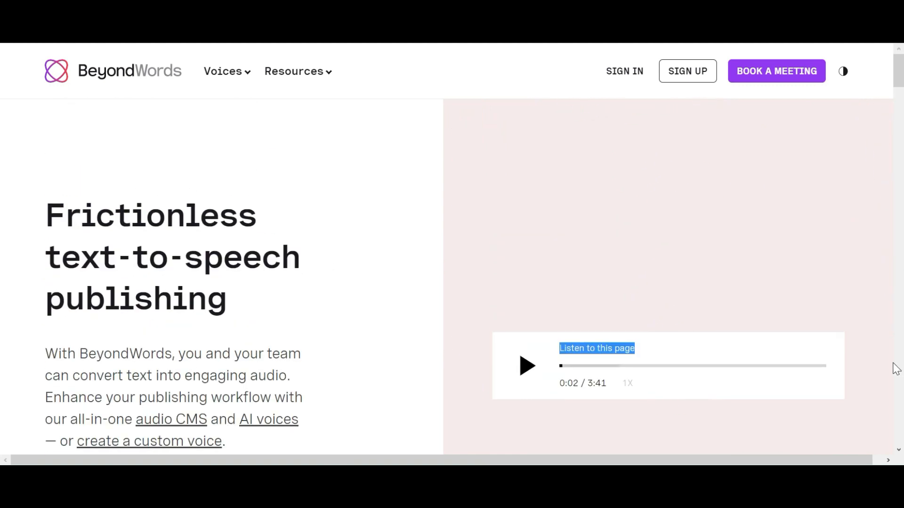
click(525, 365)
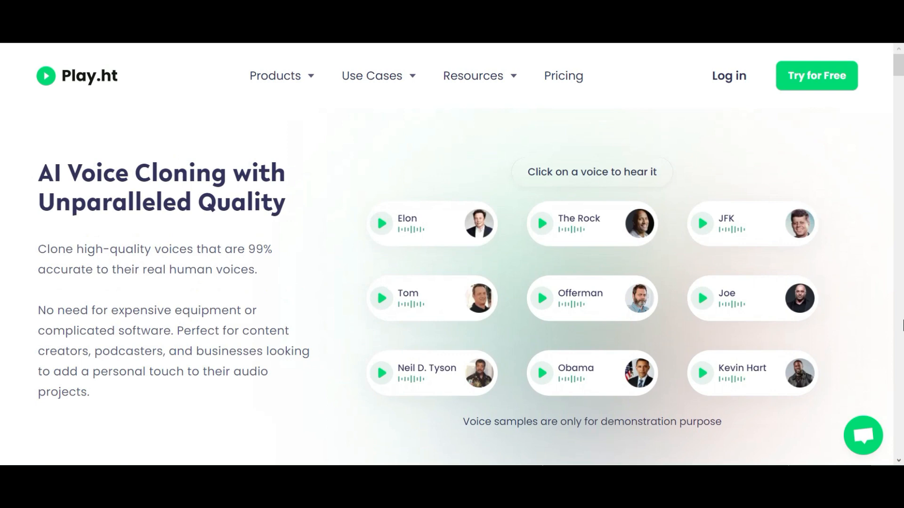
Scroll Play.ht's voice cloning page past celebrity samples and cloning steps to the Text to Voice Editor heading
scroll(down, 3)
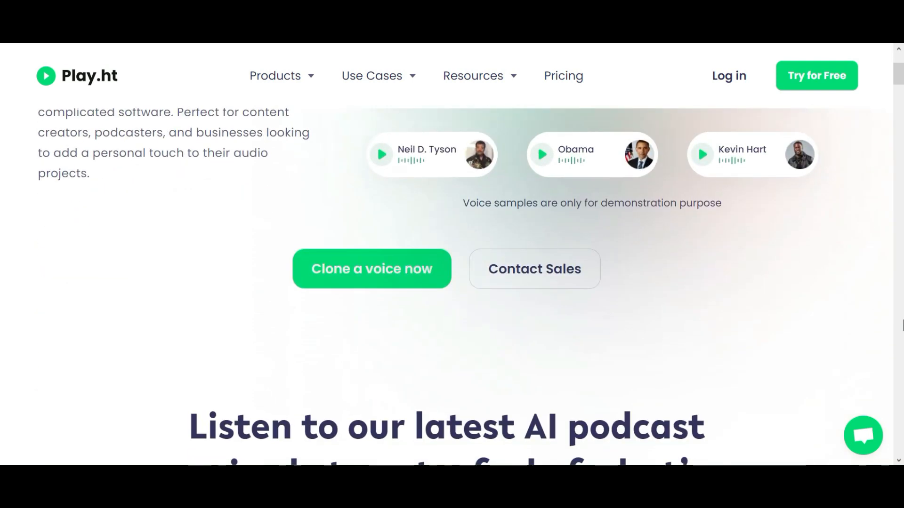
scroll(down, 3)
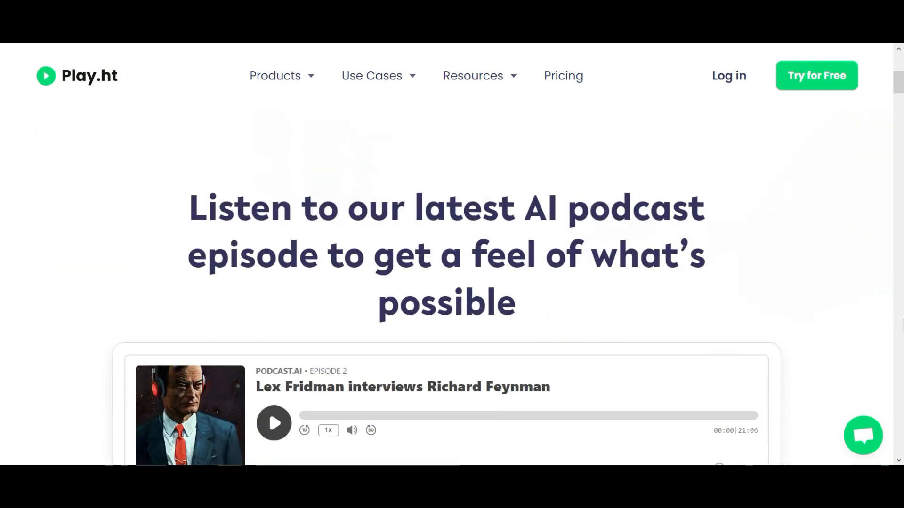
scroll(down, 3)
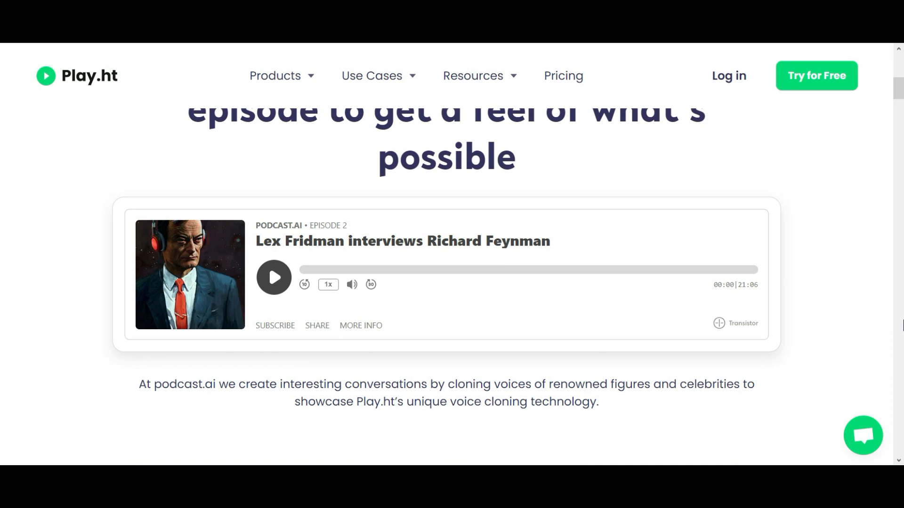
scroll(down, 3)
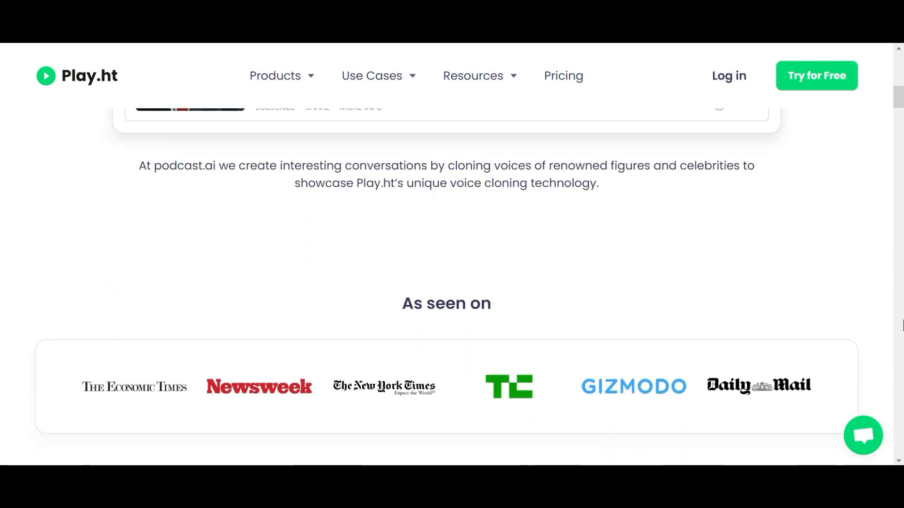
scroll(down, 3)
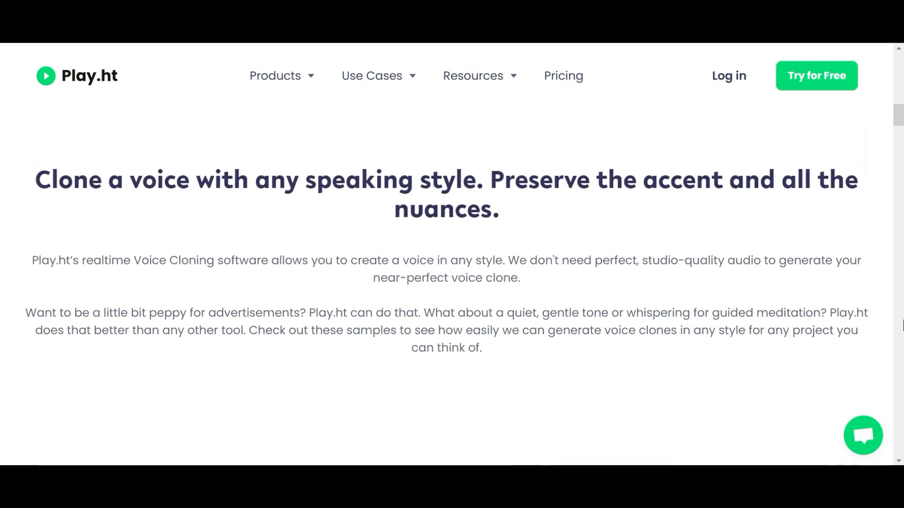
scroll(down, 3)
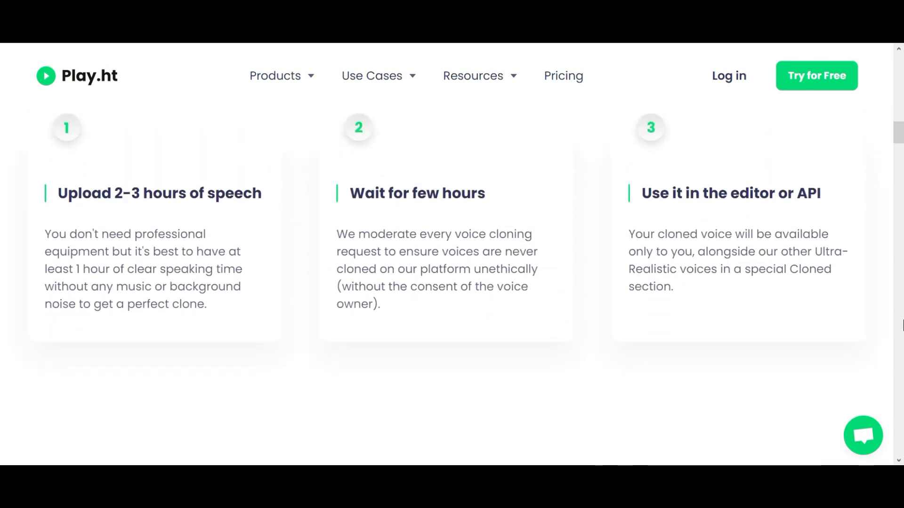
scroll(down, 3)
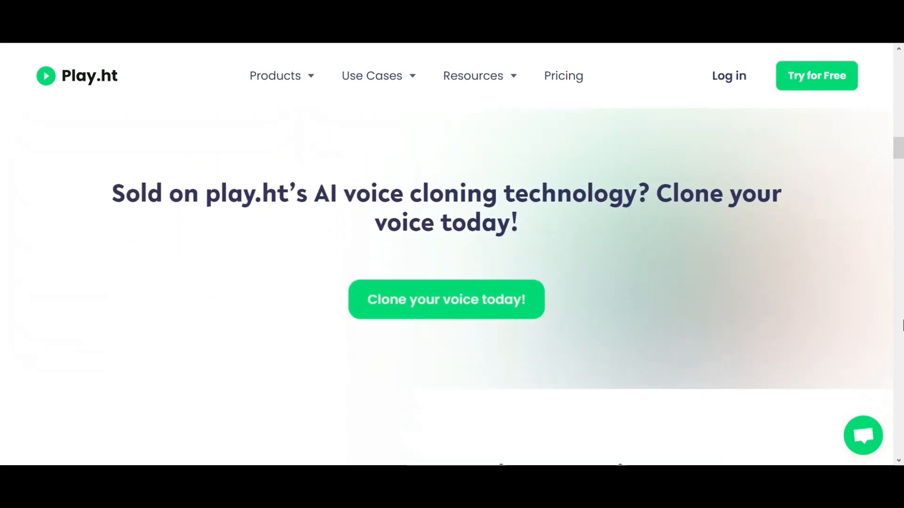
scroll(down, 3)
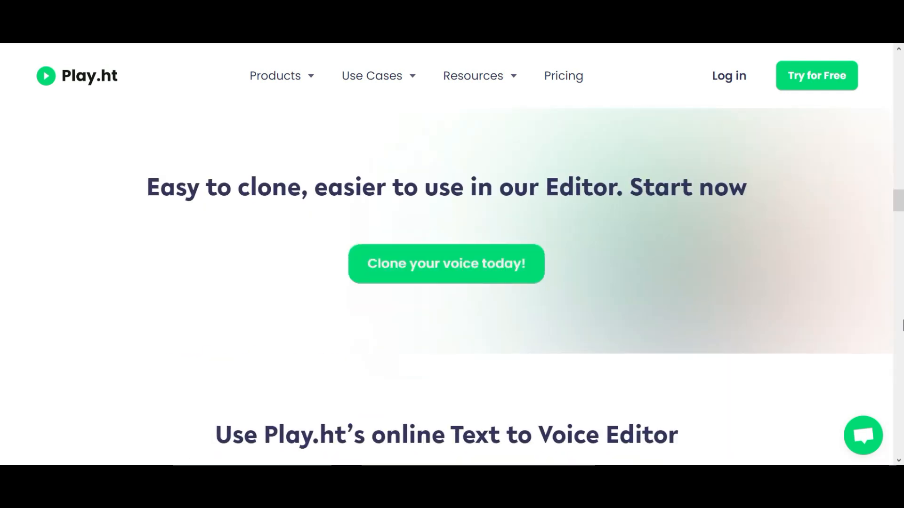
scroll(down, 3)
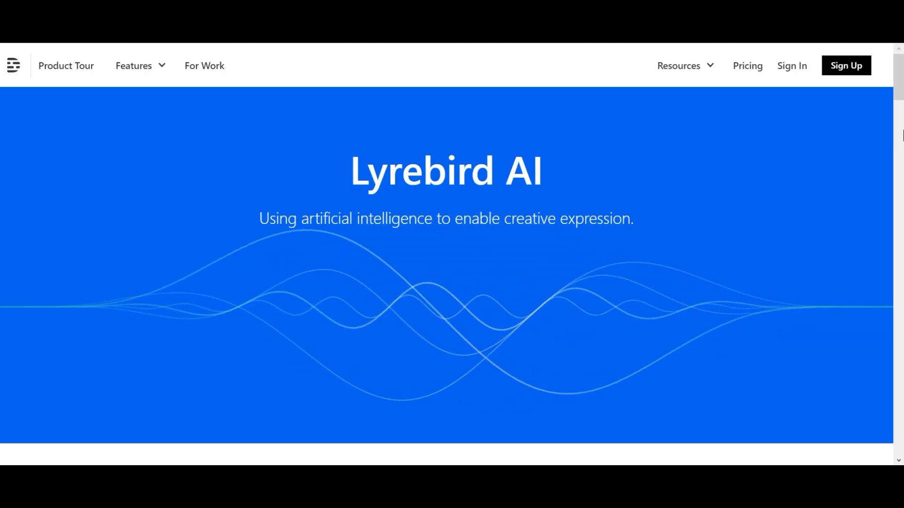
Scroll the Descript Overdub page past the synthetic voice samples to the 'Try a live Overdub demo' text box
scroll(down, 3)
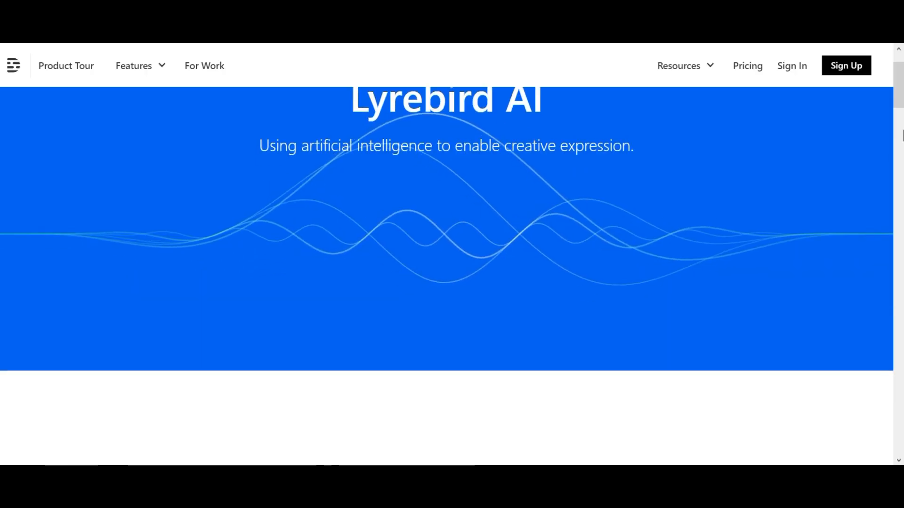
scroll(down, 3)
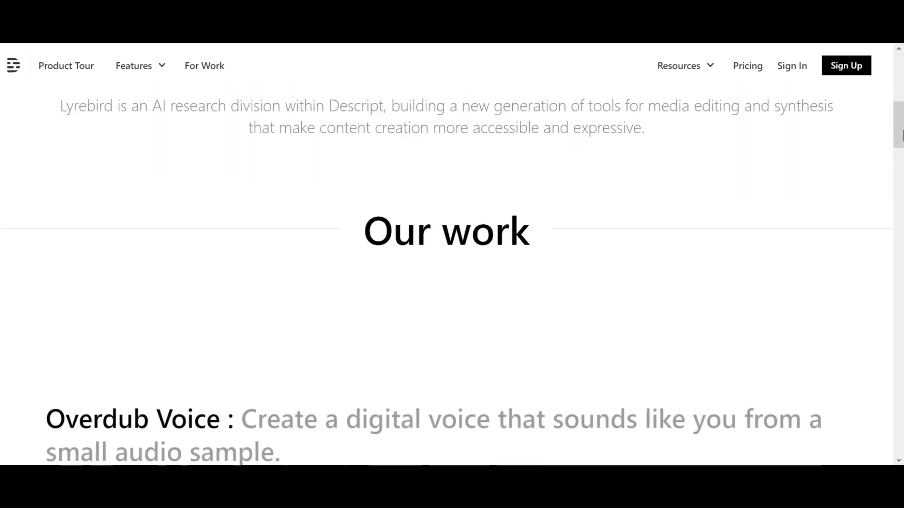
scroll(down, 3)
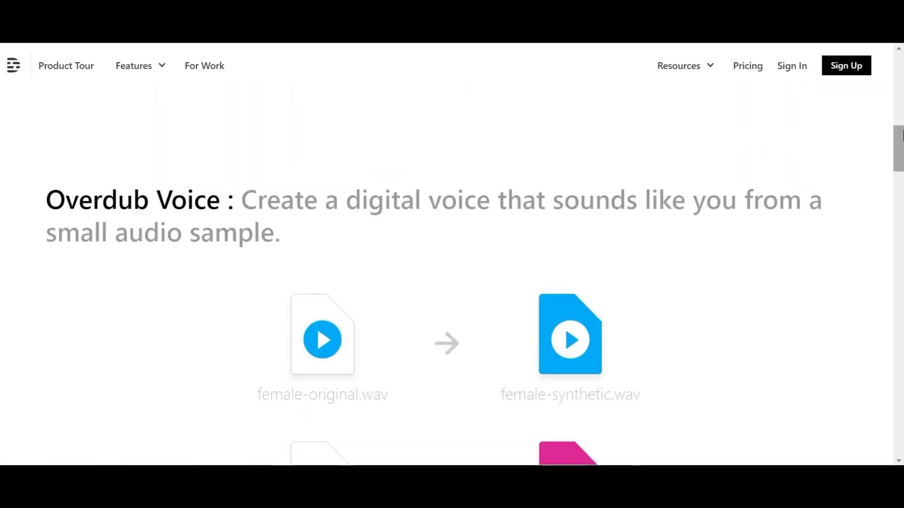
scroll(down, 3)
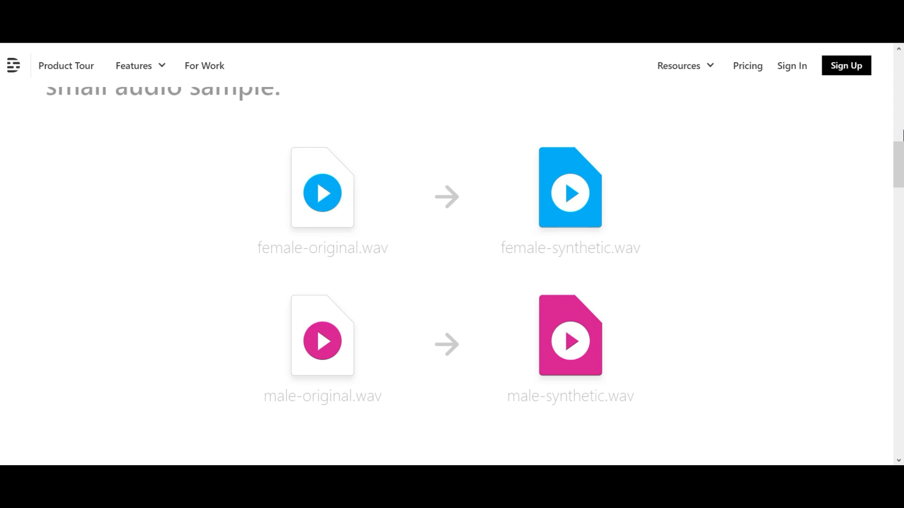
scroll(down, 3)
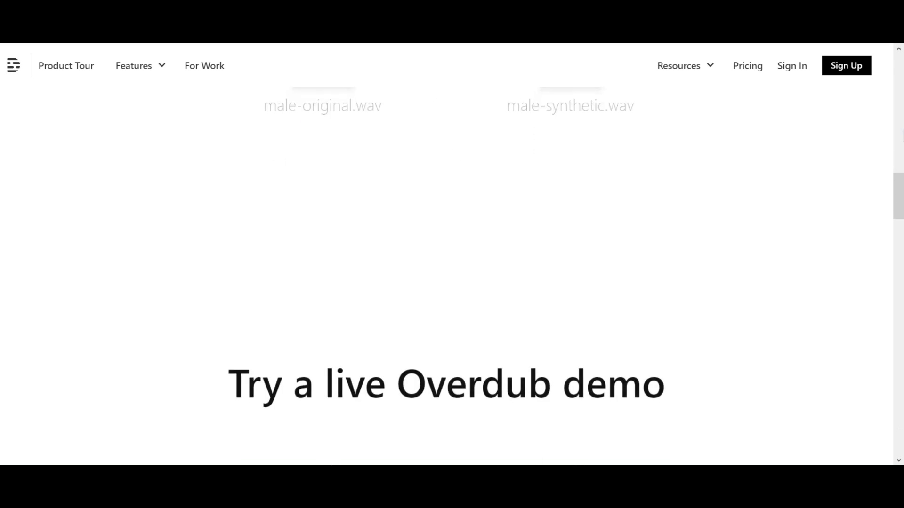
scroll(down, 3)
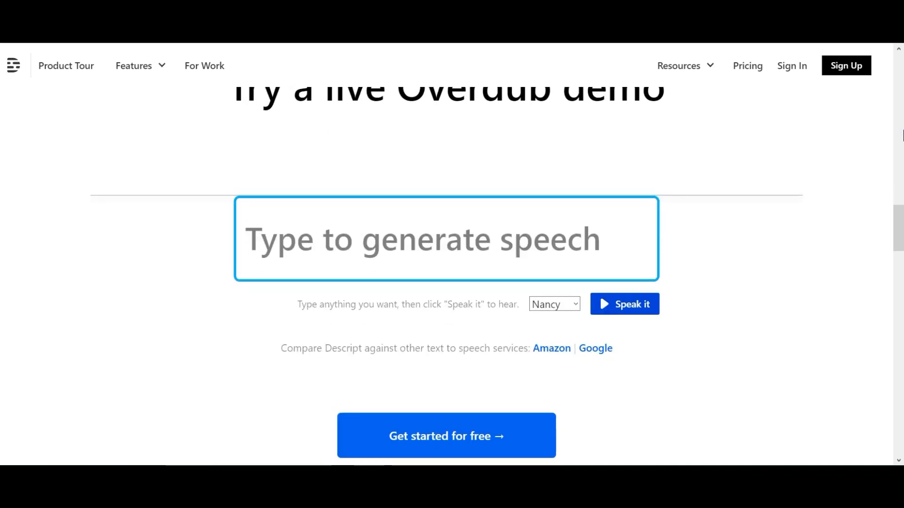
scroll(down, 3)
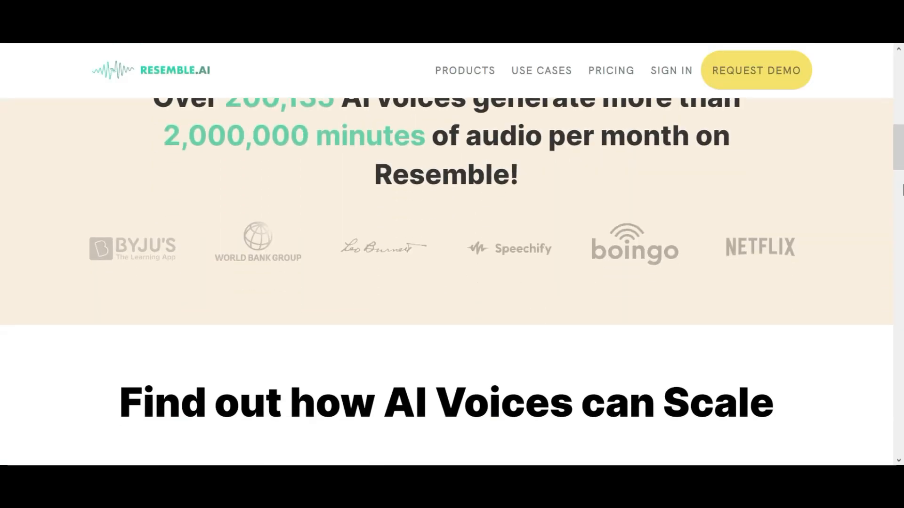
Scroll Resemble.ai past the emotions, speech-to-speech, Fill and developer API sections to Resemble Integrations
scroll(down, 3)
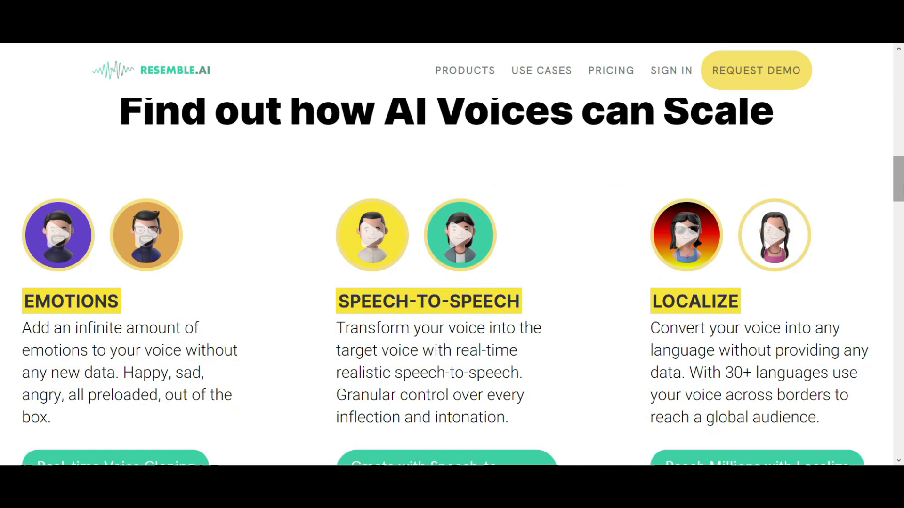
scroll(down, 3)
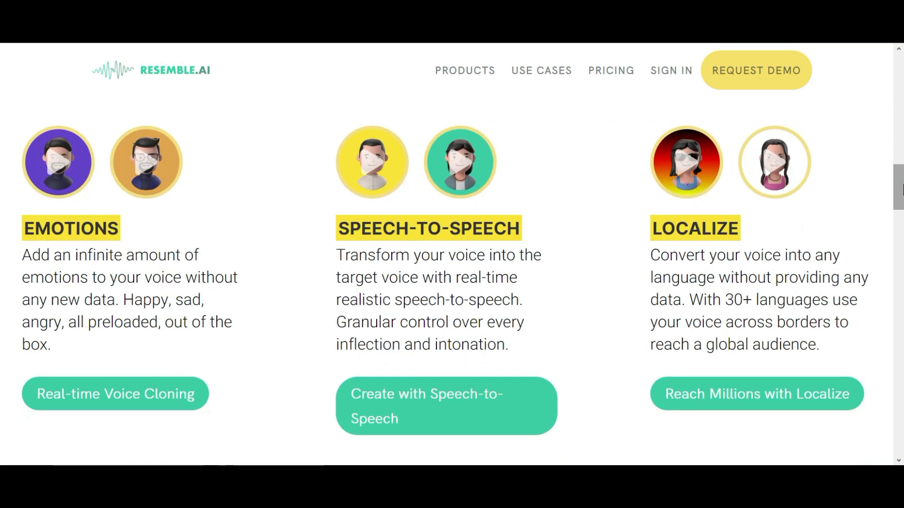
scroll(down, 3)
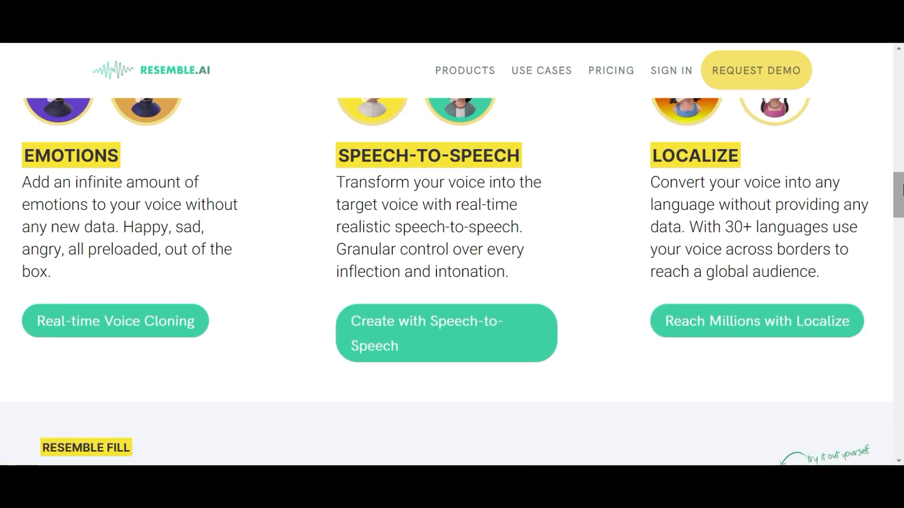
scroll(down, 3)
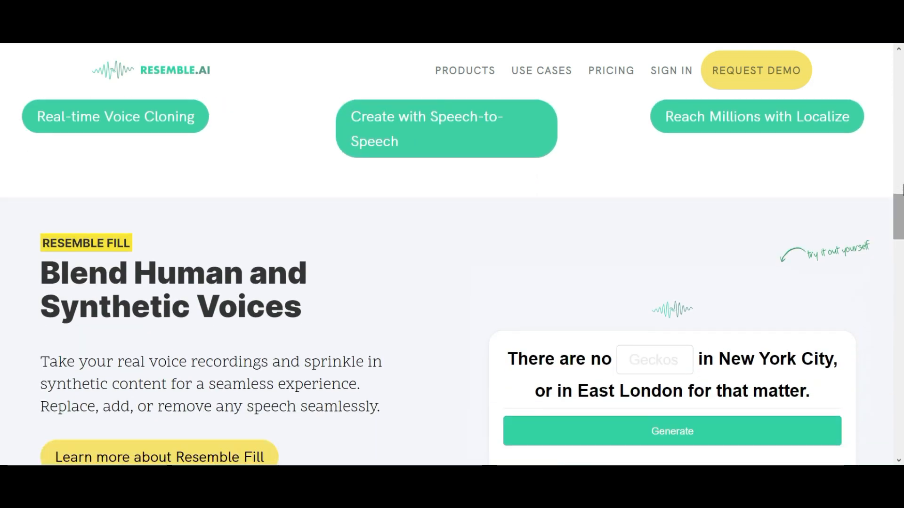
scroll(down, 3)
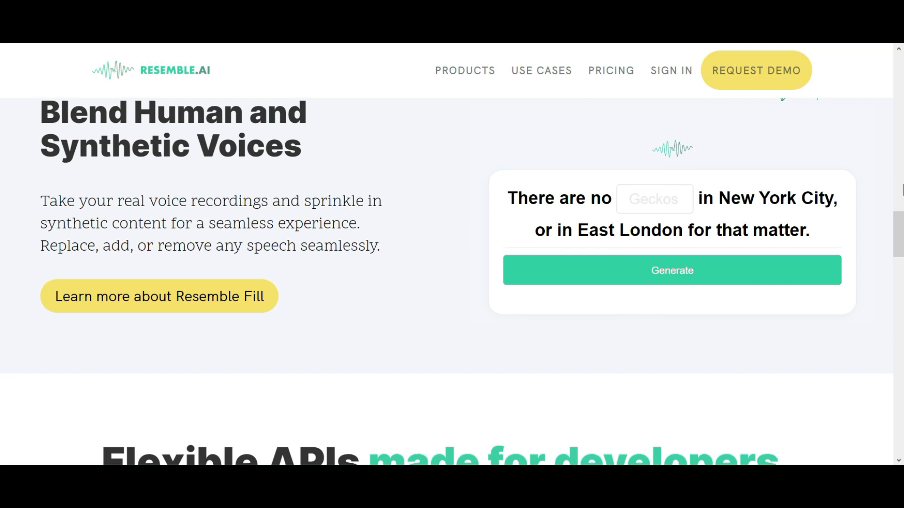
scroll(down, 3)
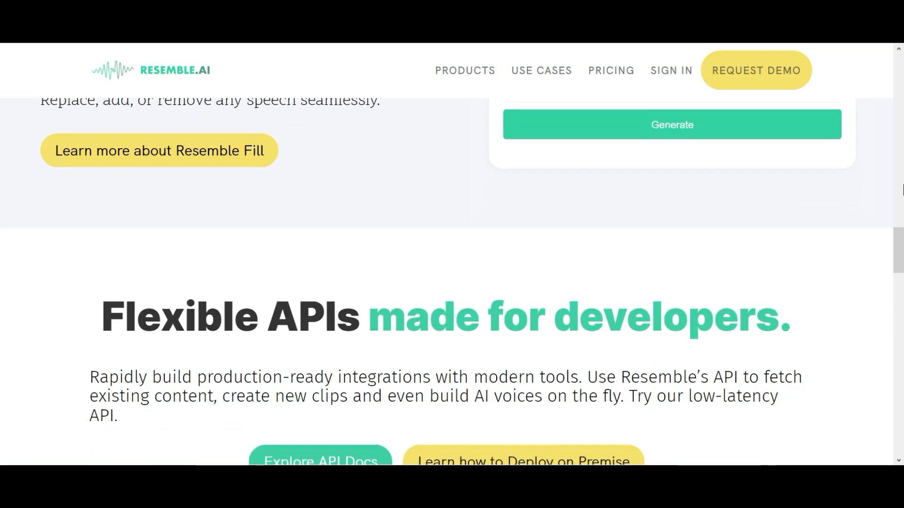
scroll(down, 3)
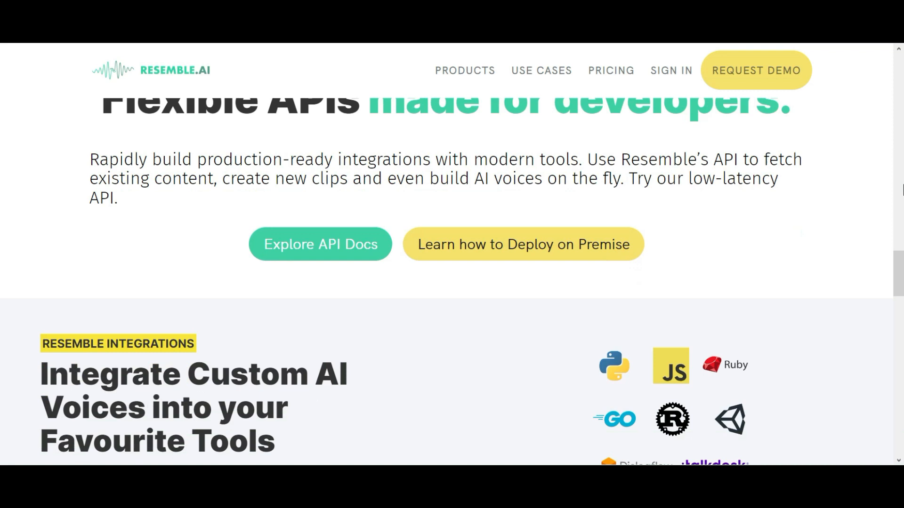
scroll(down, 3)
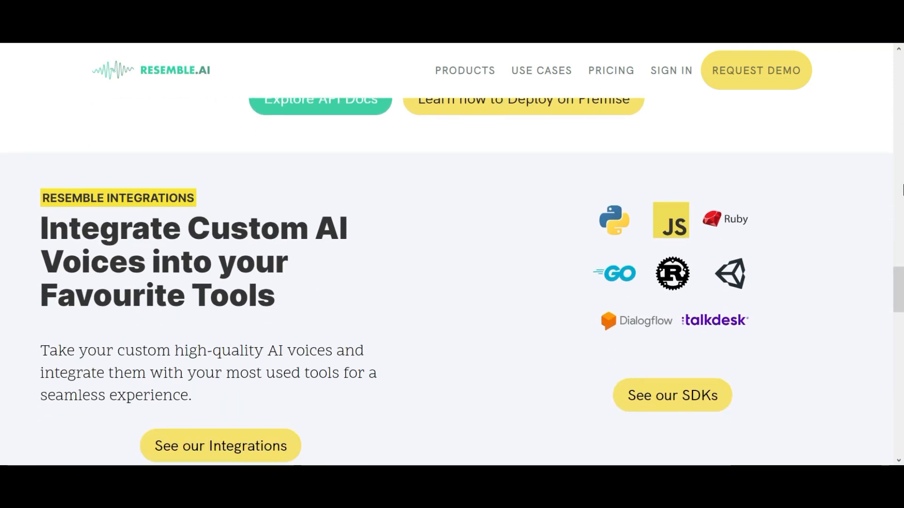
scroll(down, 3)
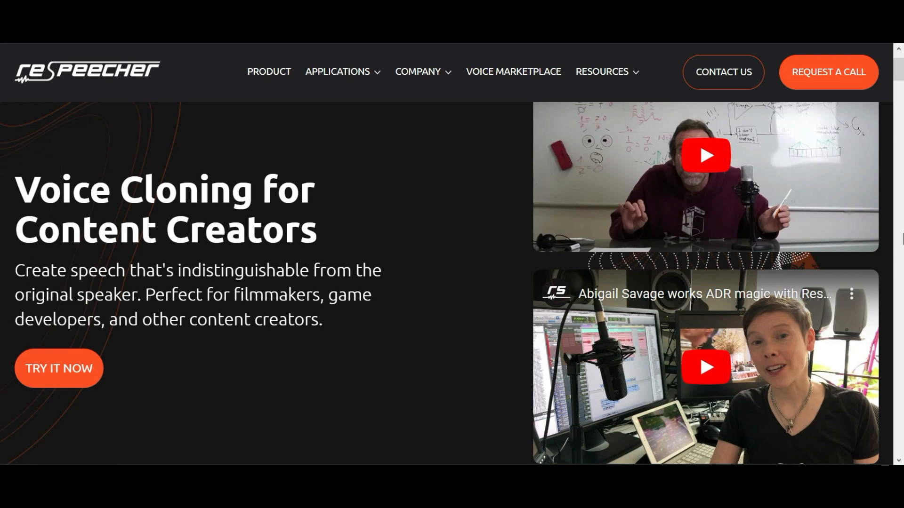
Scroll the Respeecher homepage past trusted-by logos and case studies to the Voice Marketplace banner
scroll(down, 3)
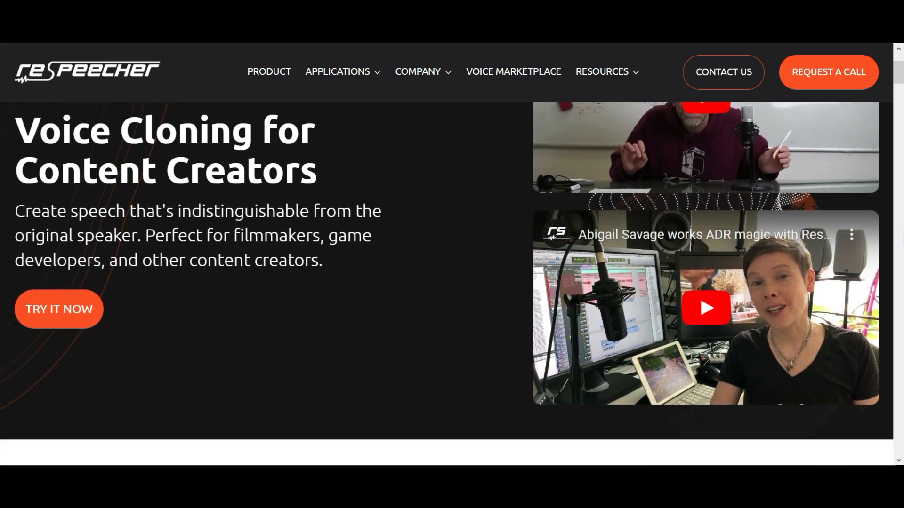
scroll(down, 3)
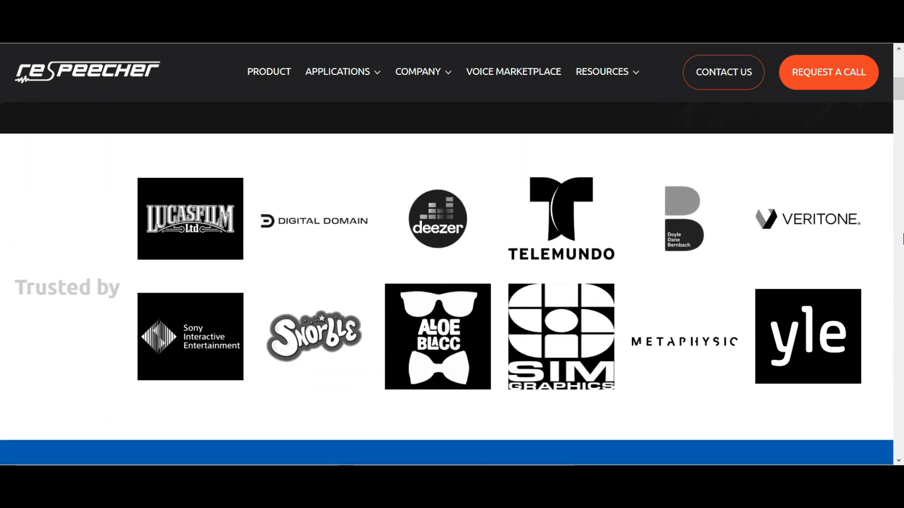
scroll(down, 3)
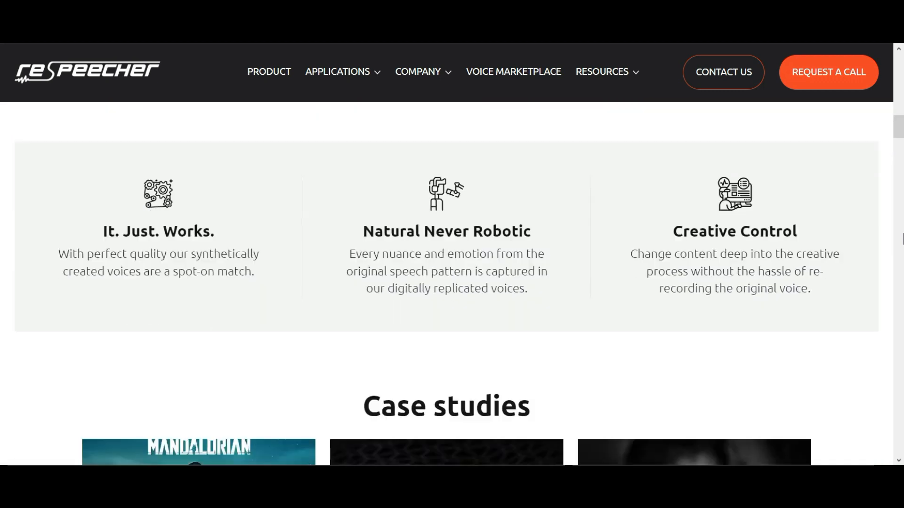
scroll(down, 3)
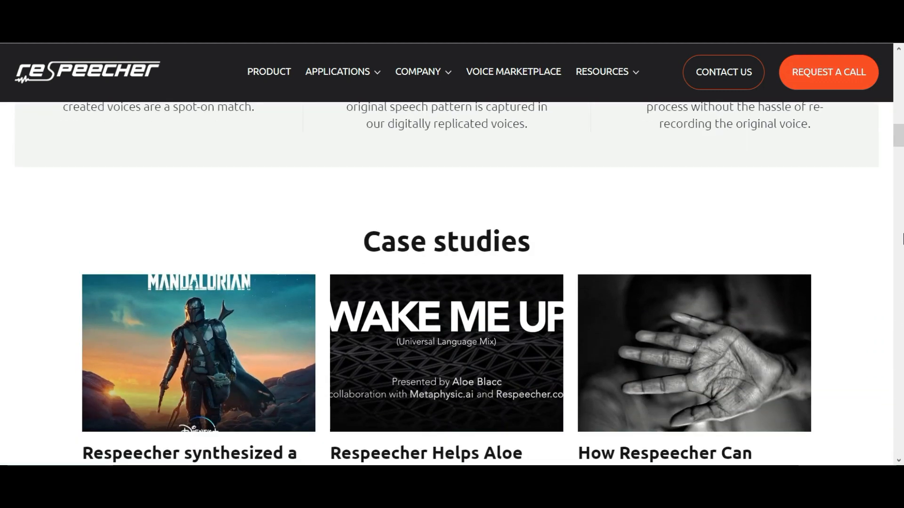
scroll(down, 3)
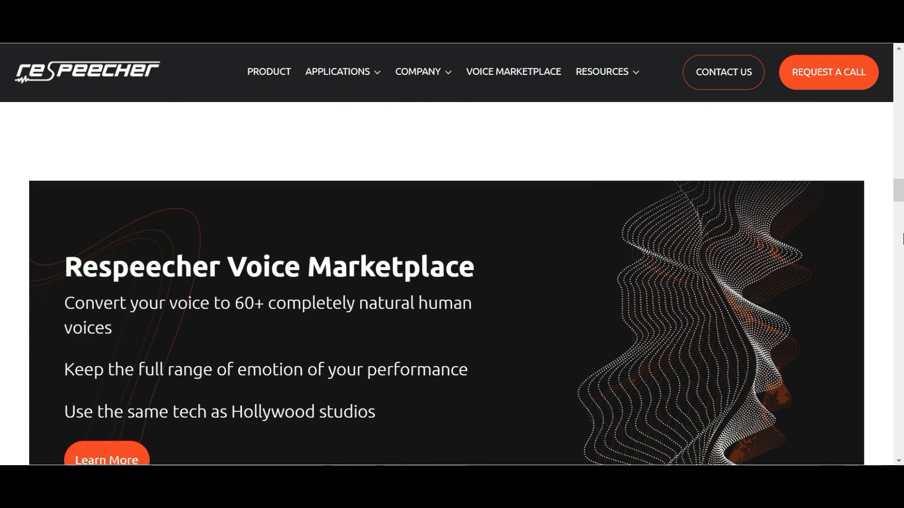
scroll(down, 3)
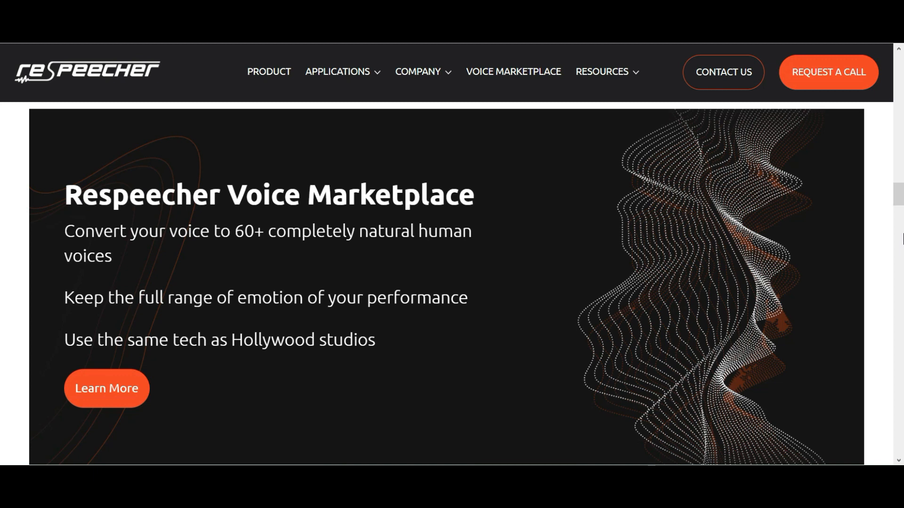
scroll(down, 3)
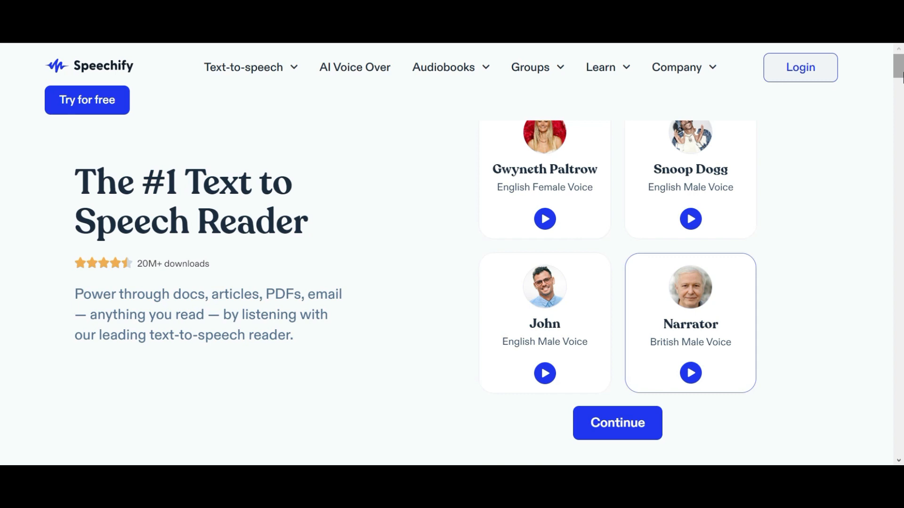
Scroll Speechify past its apps, testimonial and device sync sections to natural-sounding voices and 'Listen to any page'
scroll(down, 3)
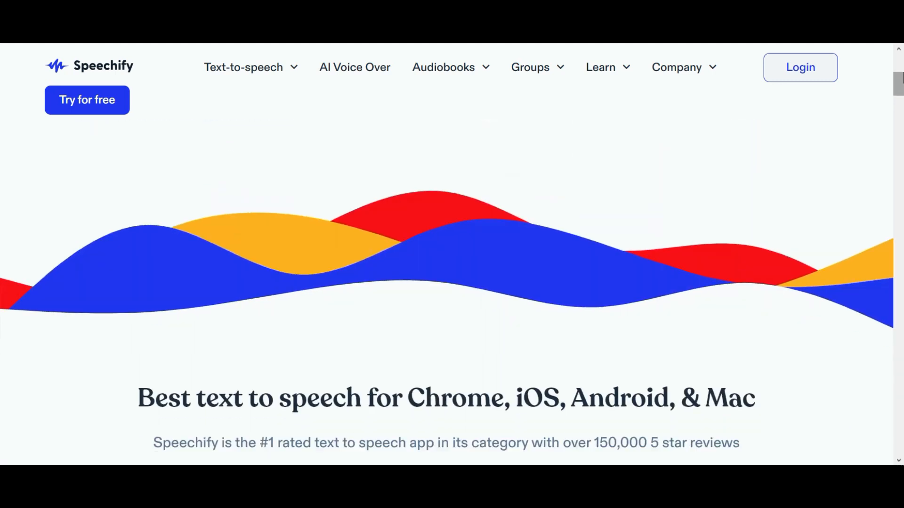
scroll(down, 3)
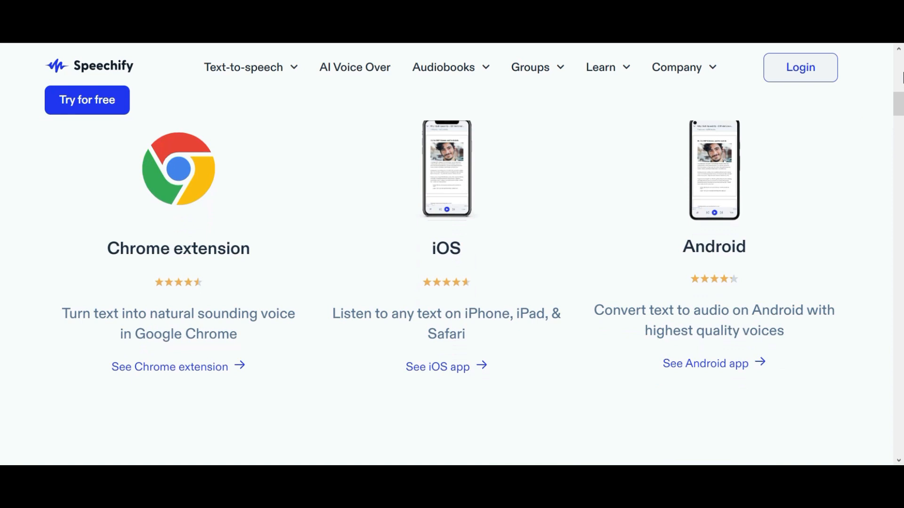
scroll(down, 3)
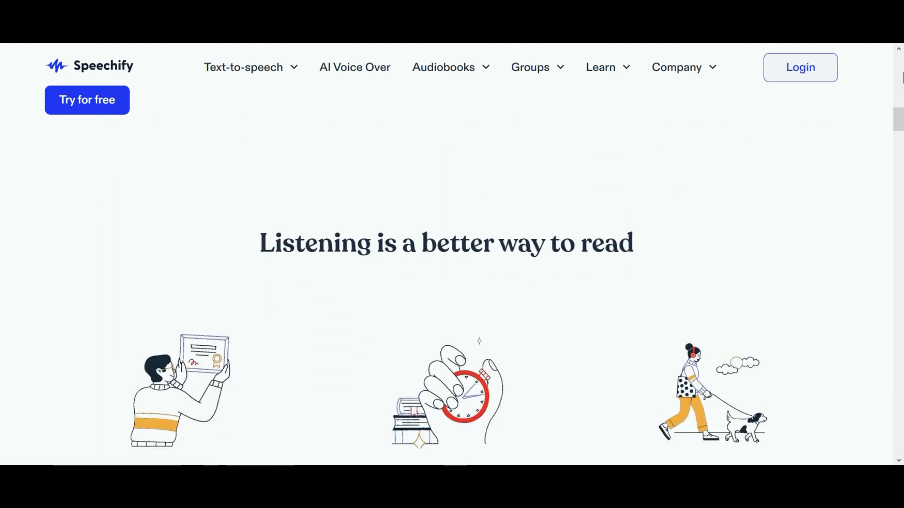
scroll(down, 3)
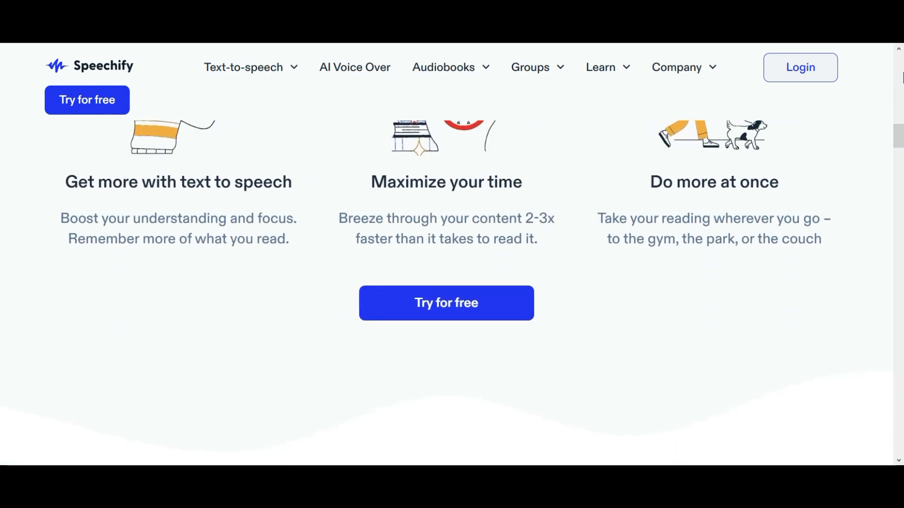
scroll(down, 3)
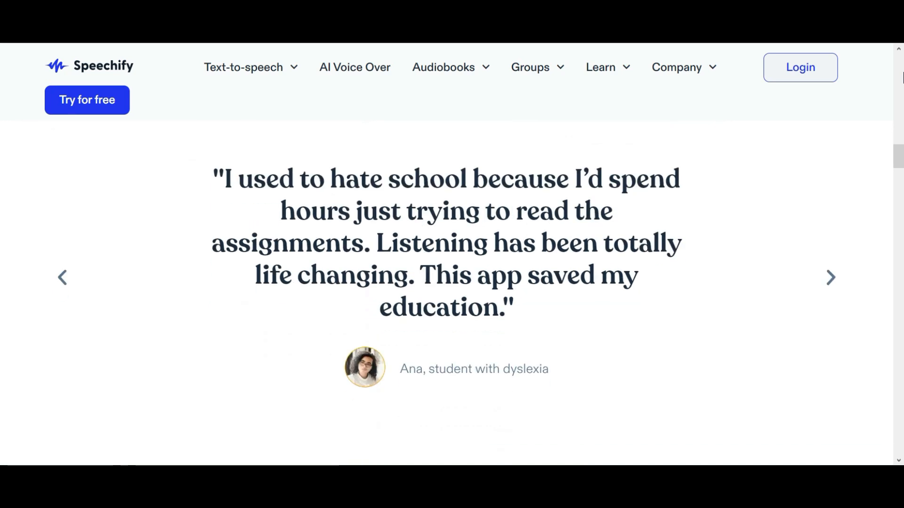
scroll(down, 3)
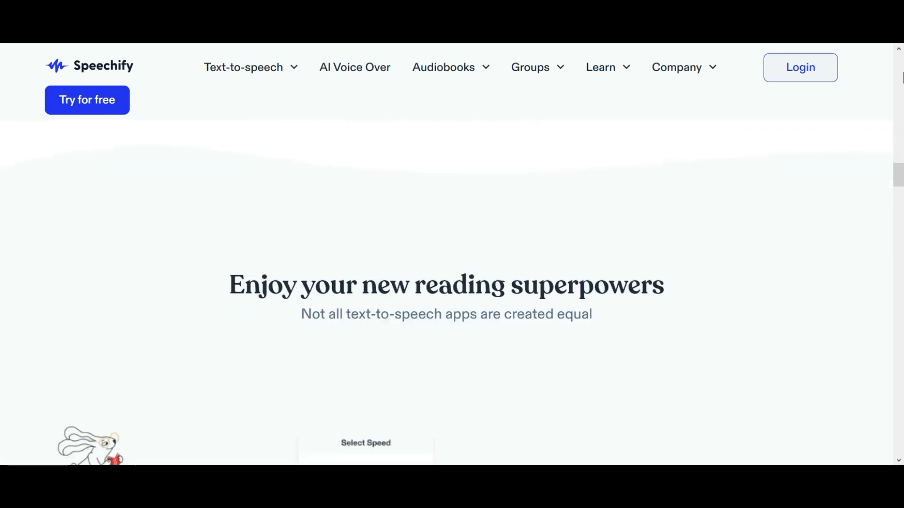
scroll(down, 3)
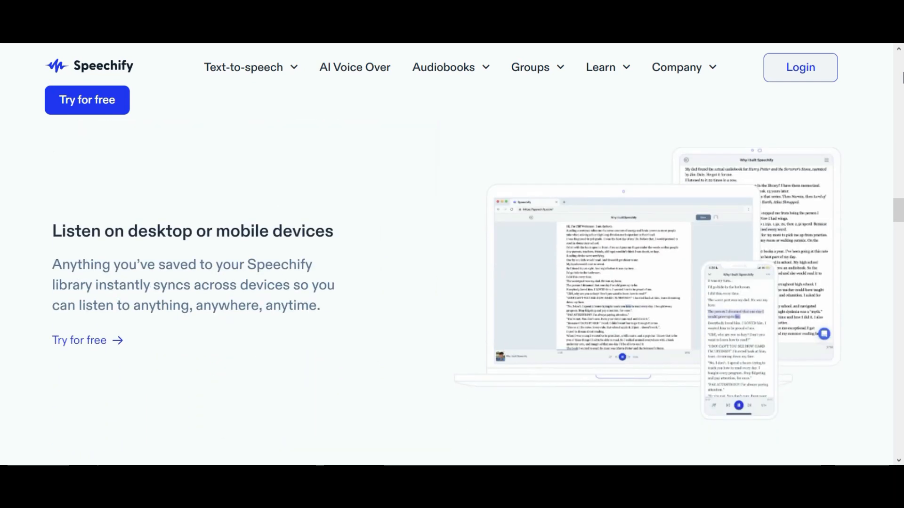
scroll(down, 3)
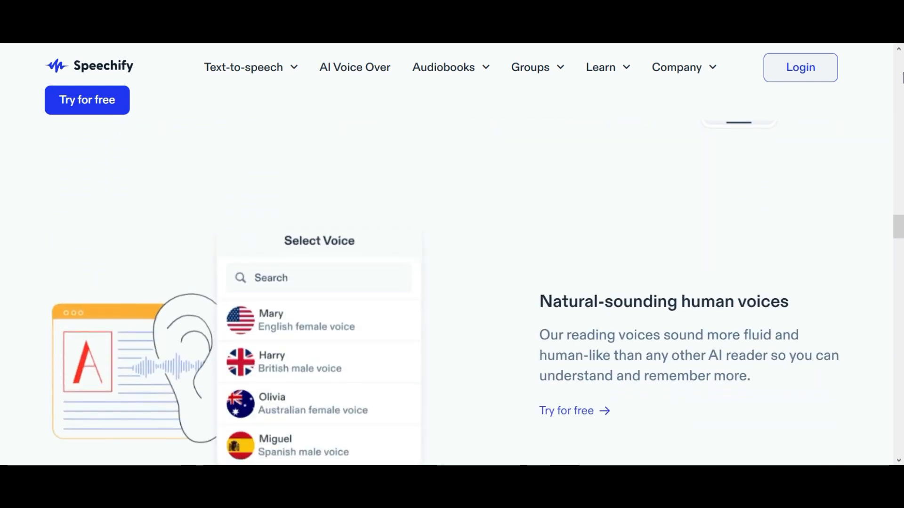
scroll(down, 3)
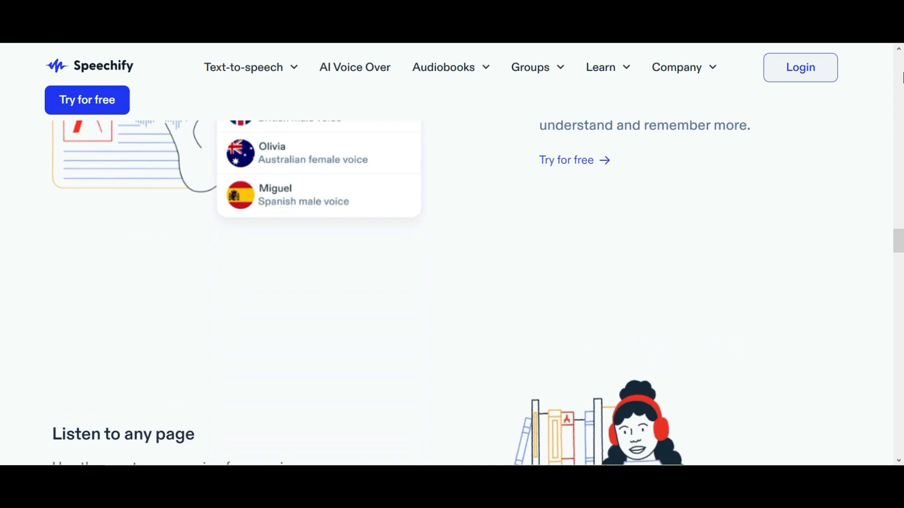